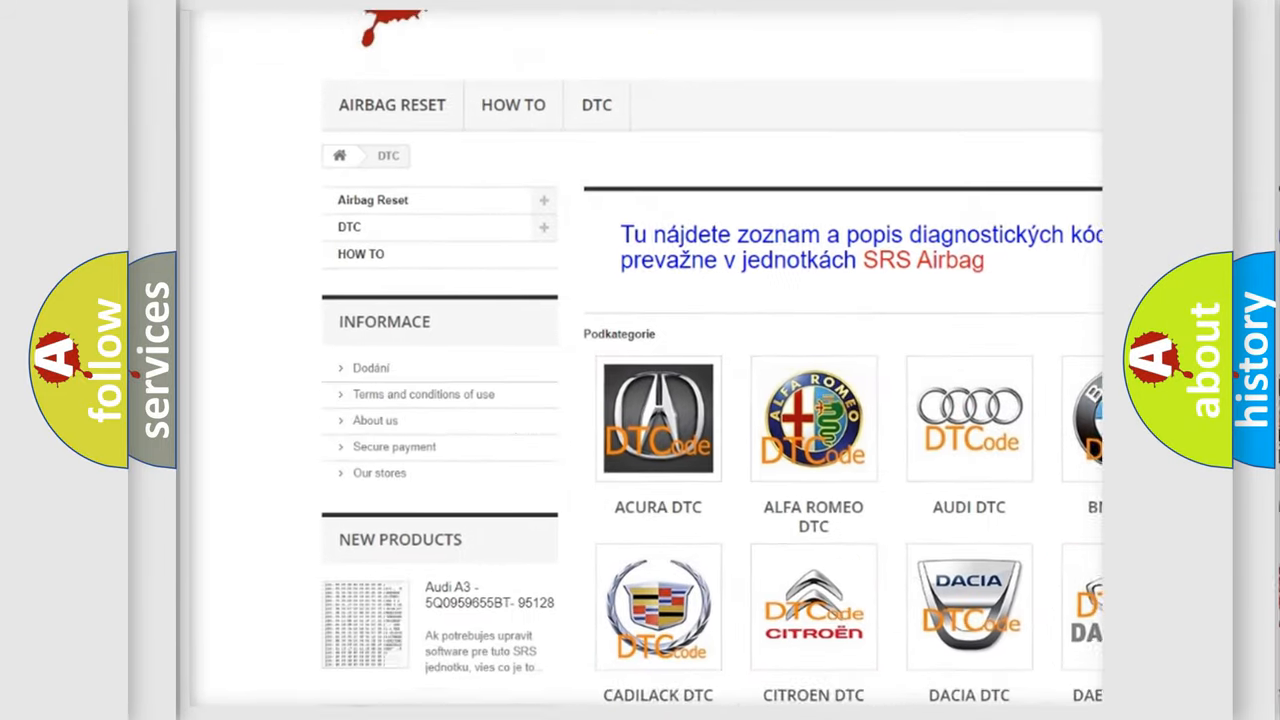
{"action": "scroll", "scroll_direction": "down", "scroll_amount": 3}
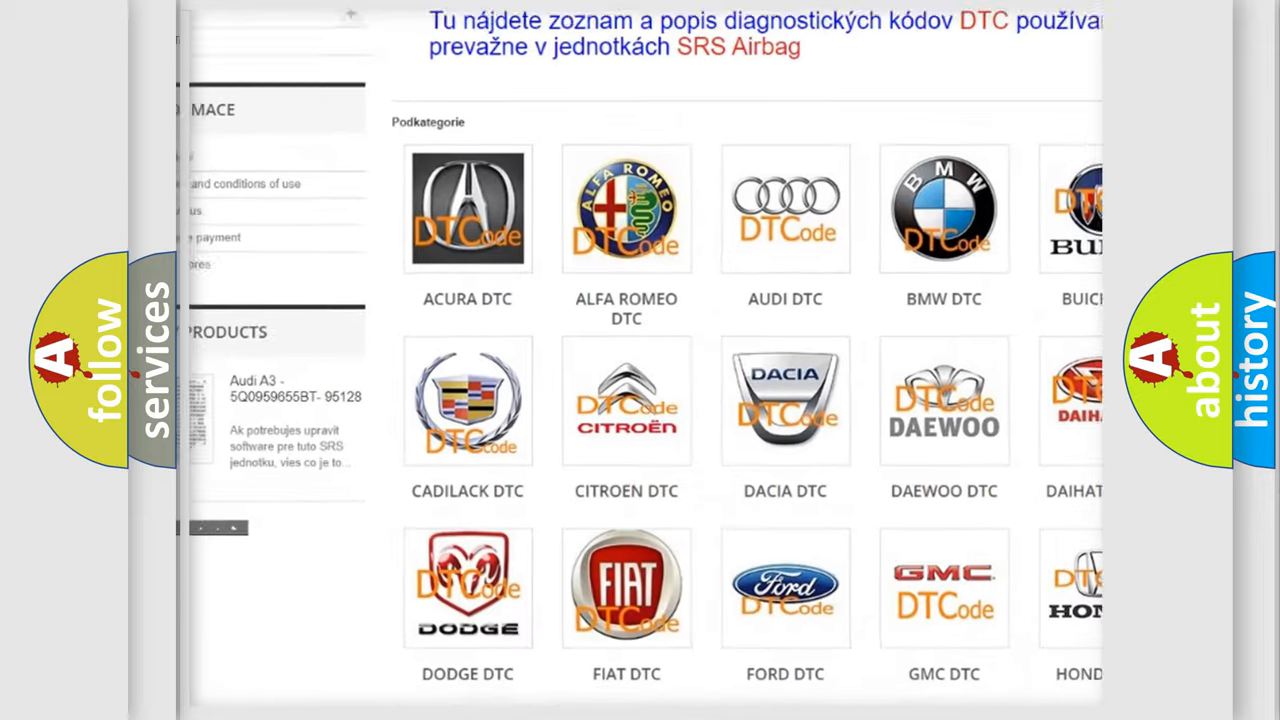
{"action": "scroll", "scroll_direction": "down", "scroll_amount": 3}
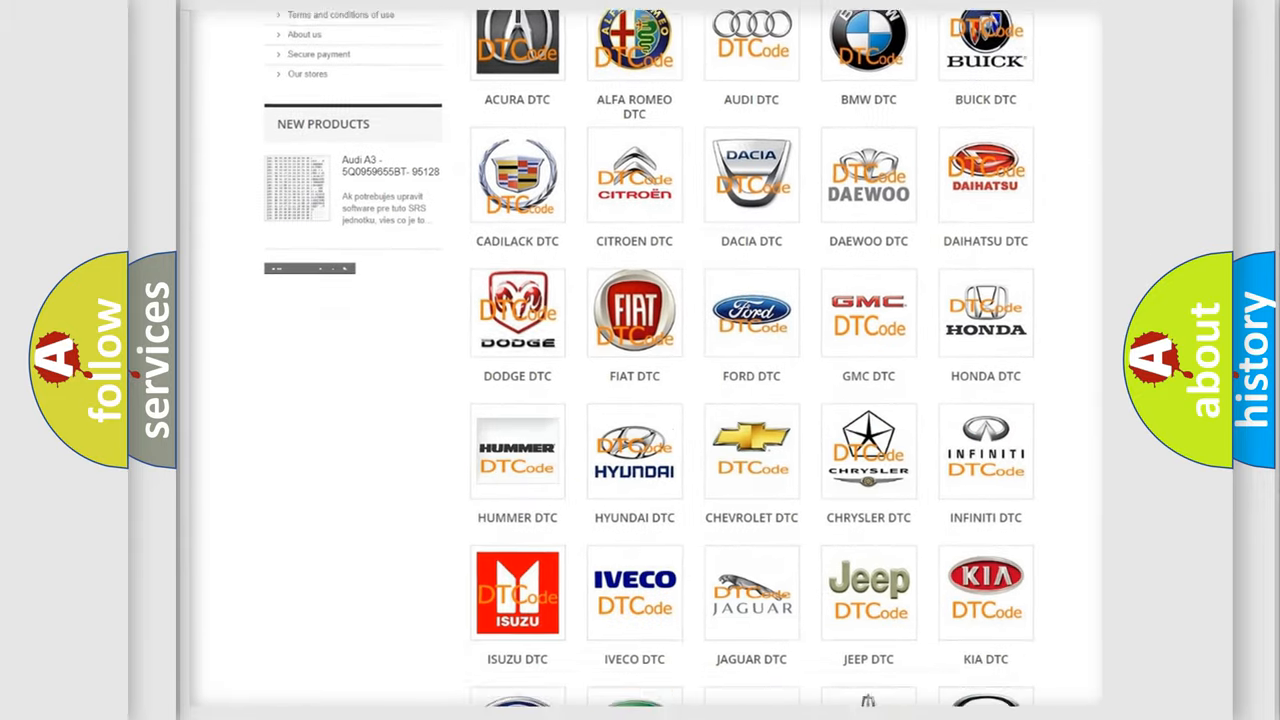
{"action": "scroll", "scroll_direction": "down", "scroll_amount": 3}
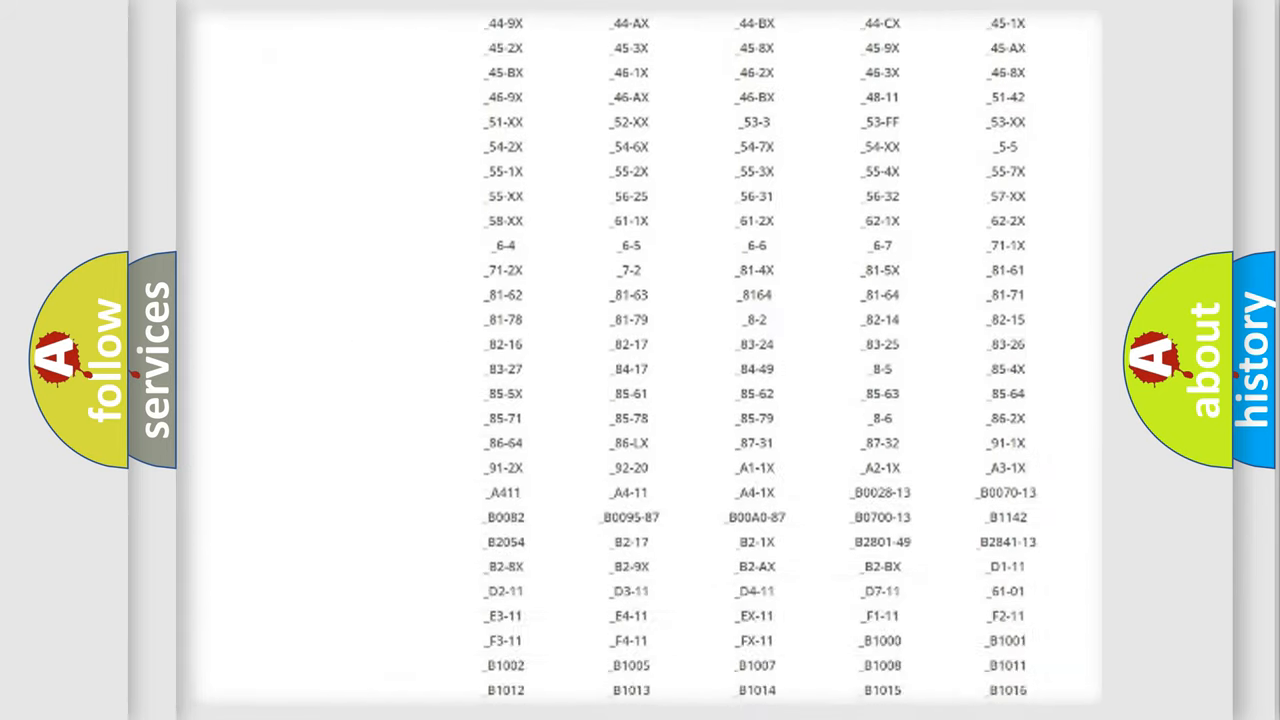
{"action": "scroll", "scroll_direction": "down", "scroll_amount": 3}
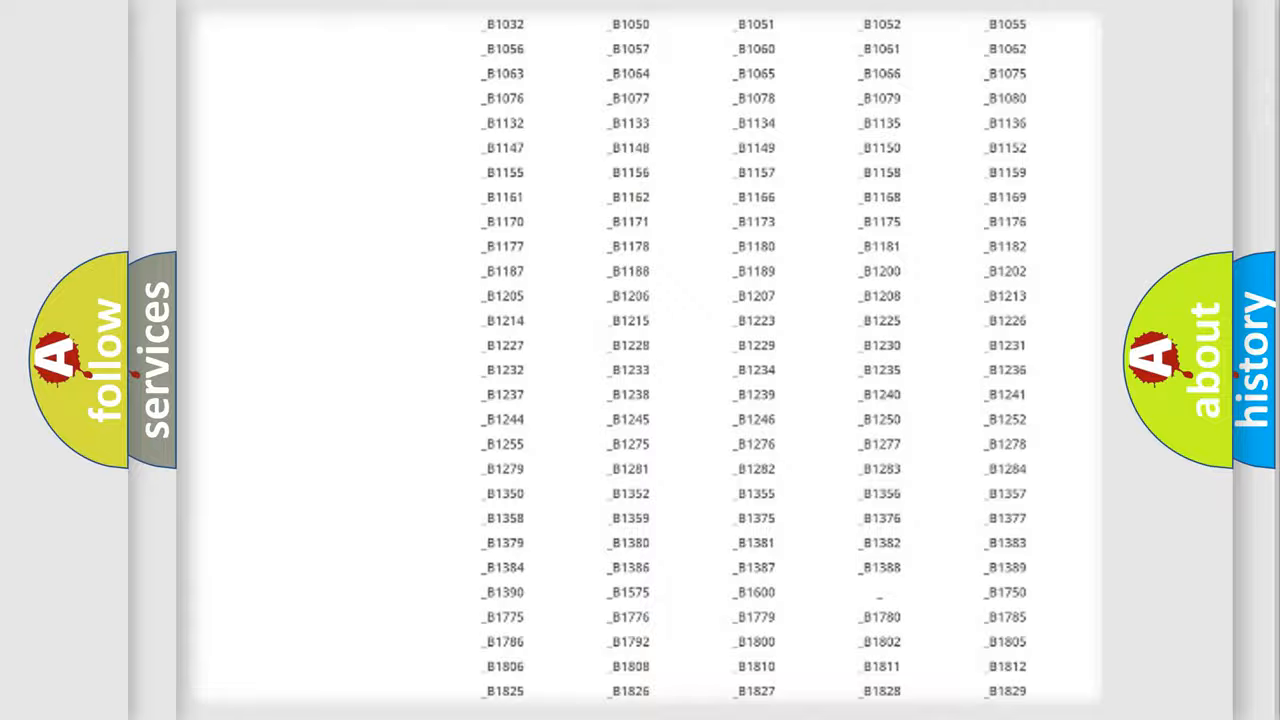